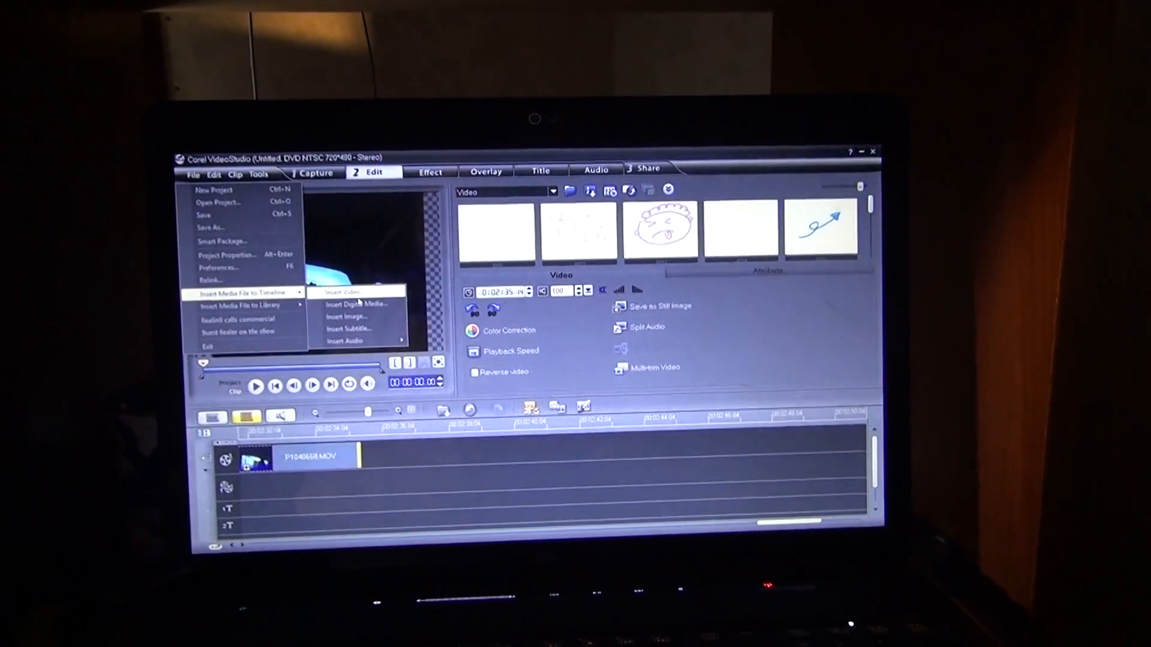
Insert the video clip P1040669 onto the timeline after P1040668
click(338, 291)
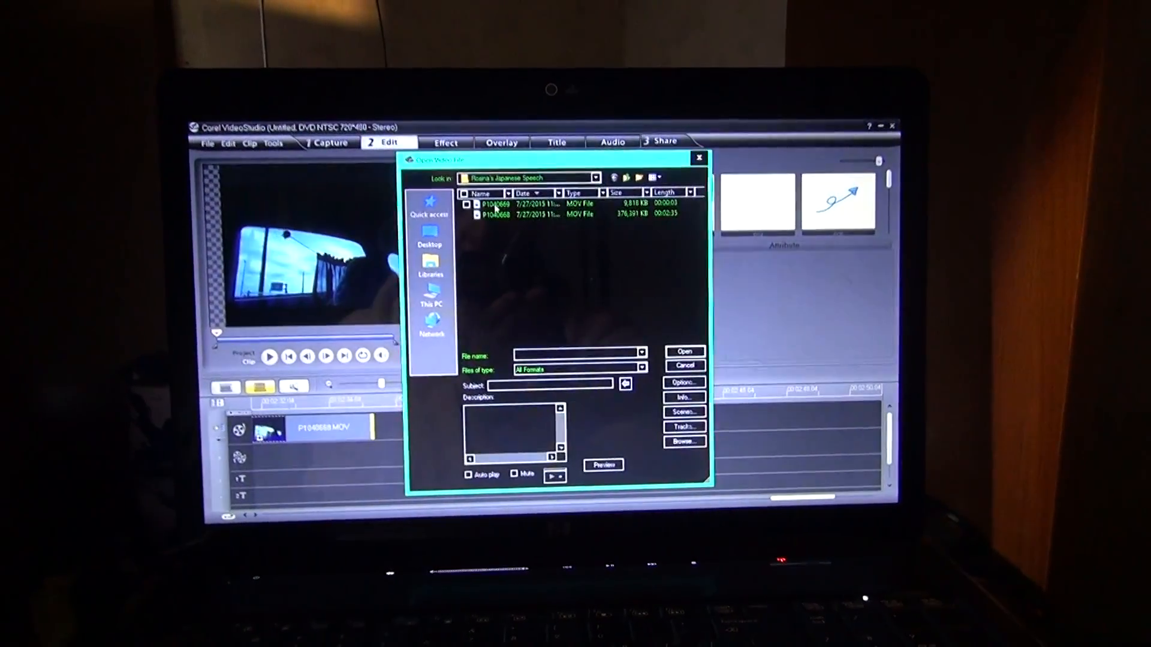
click(499, 203)
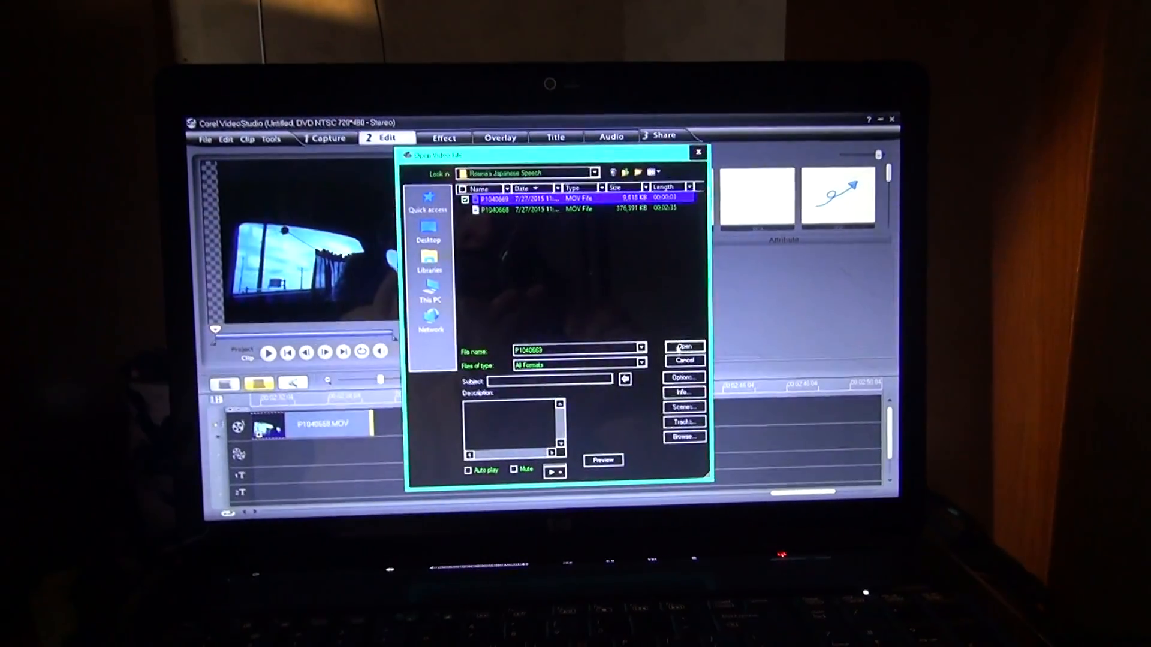
click(684, 346)
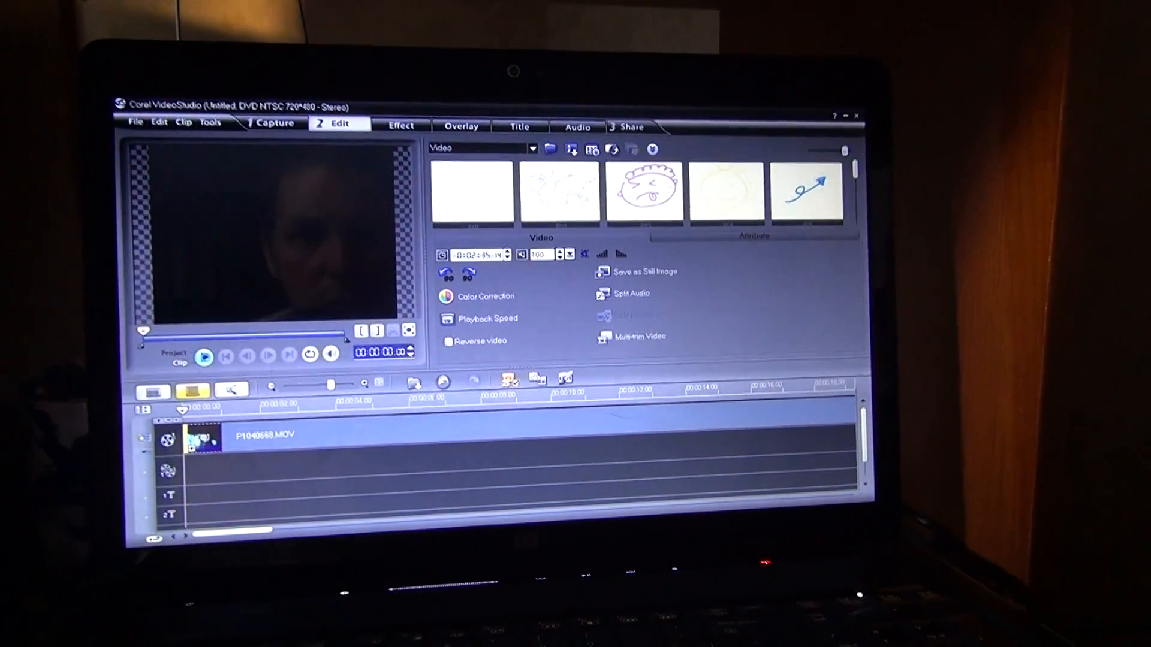
Switch to the Share workspace to see the output options
click(206, 356)
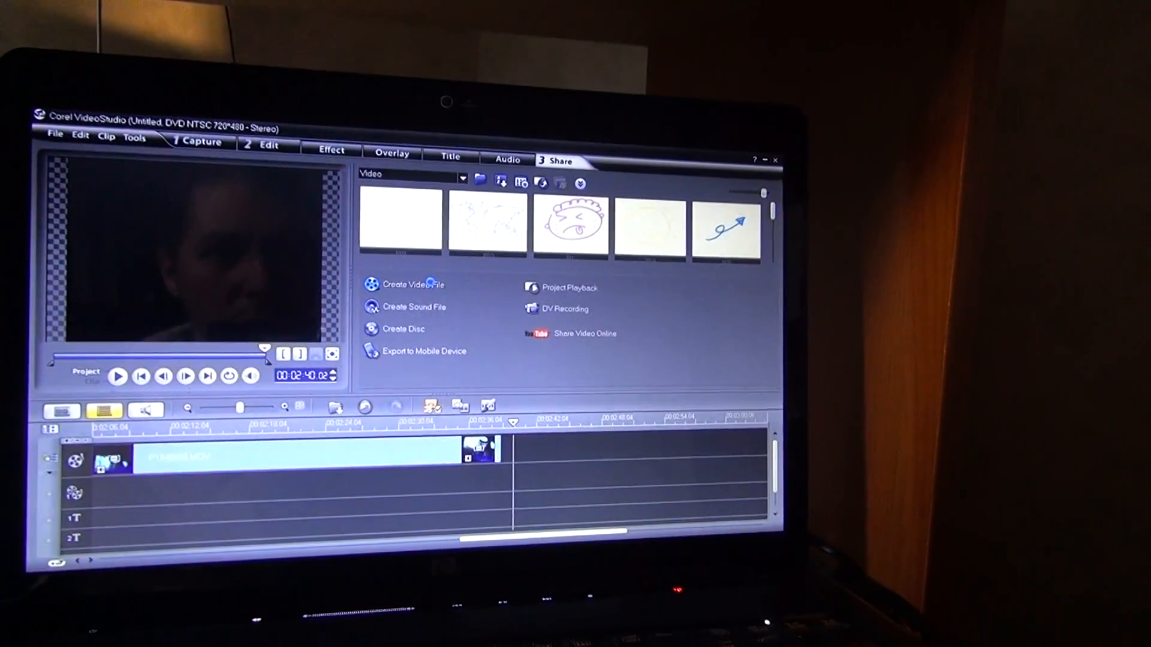
Create a WMV HD 720 30p video file named 'test' and start rendering
click(414, 285)
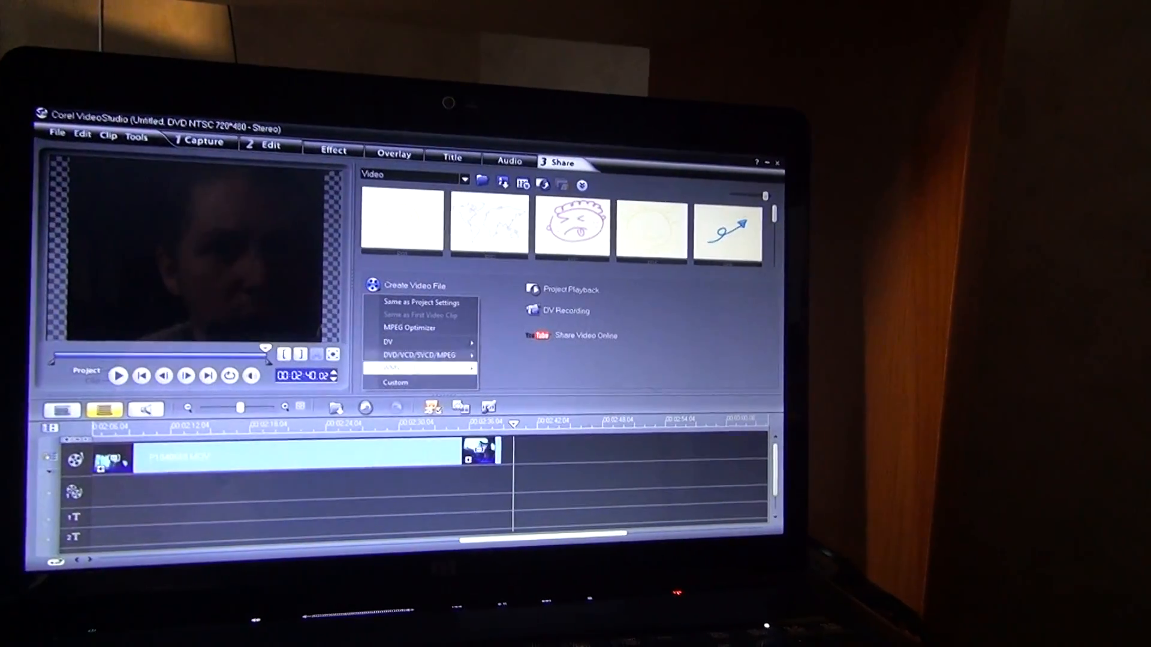
click(421, 369)
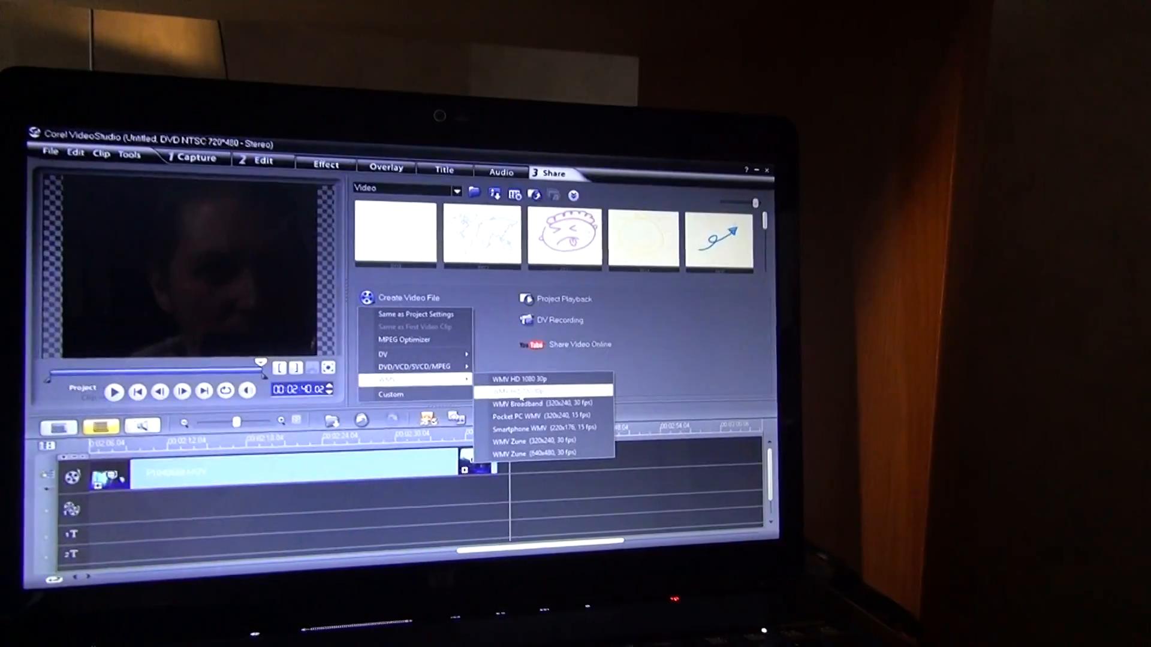
click(528, 391)
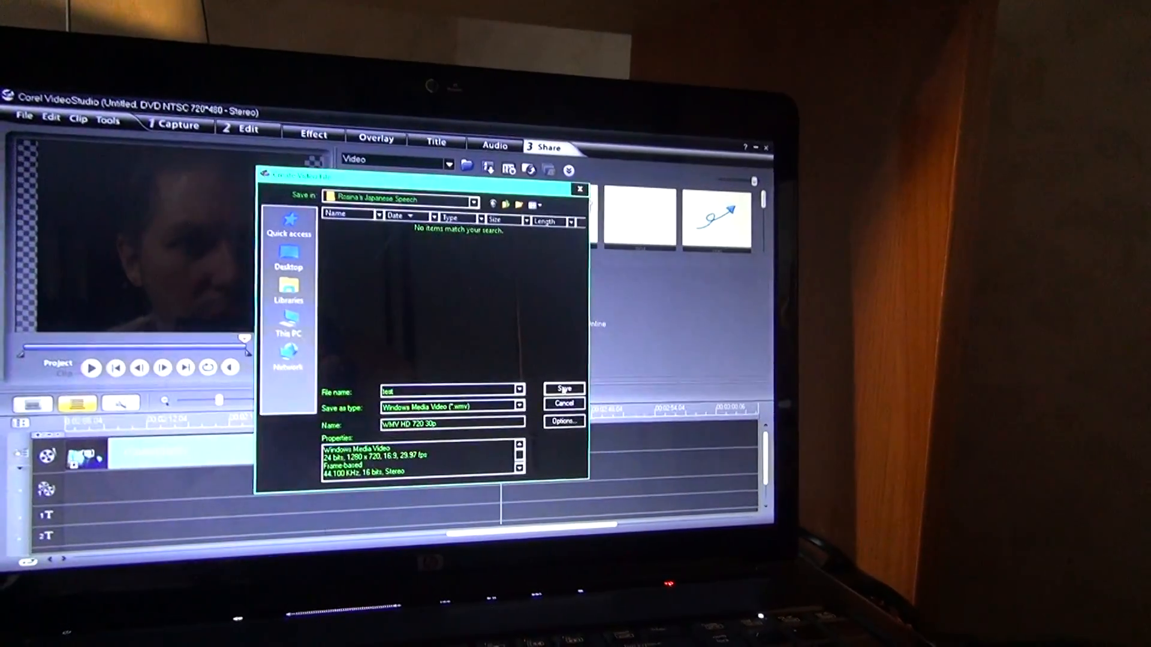
click(564, 388)
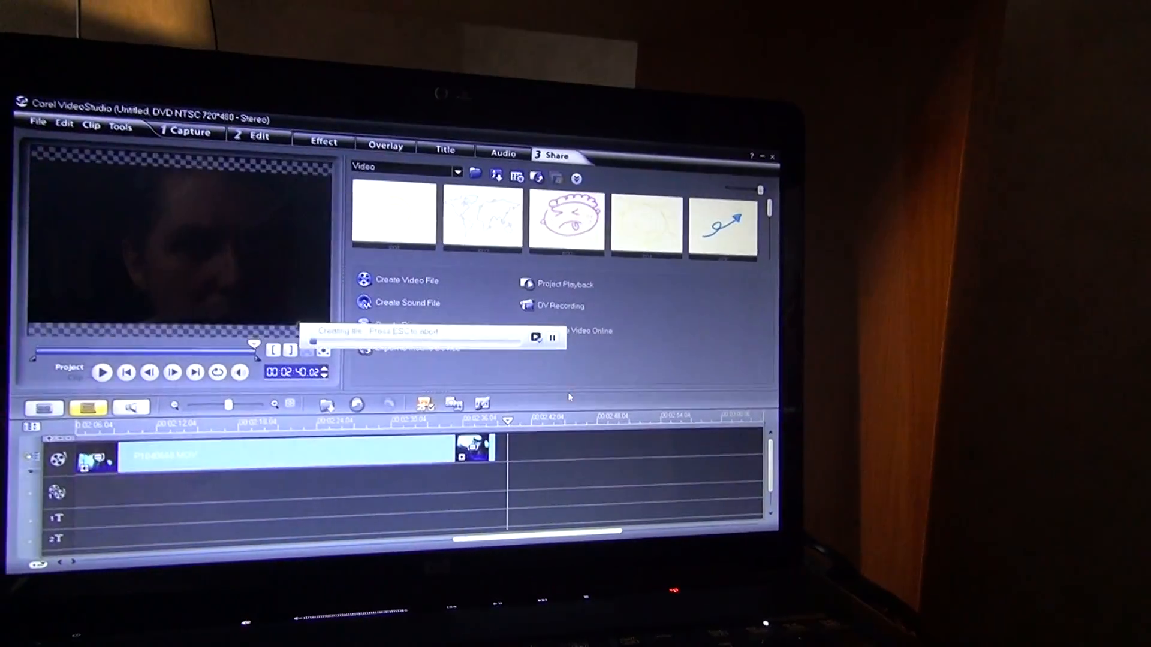